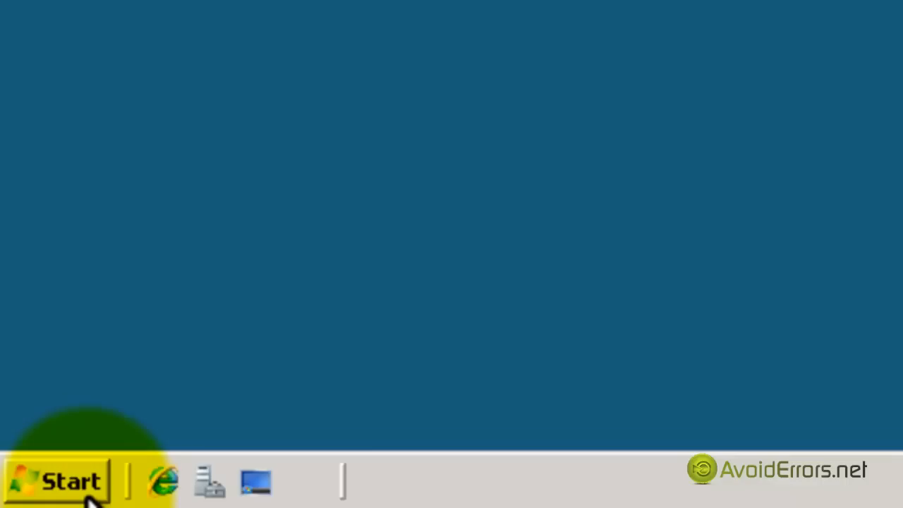
Step: Open Server Manager from the Start menu and view the Roles summary
left_click(56, 481)
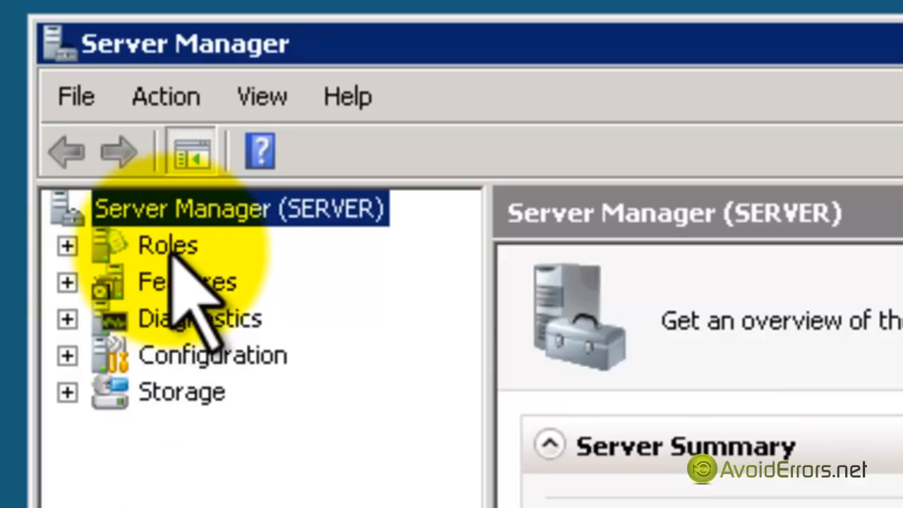
left_click(163, 244)
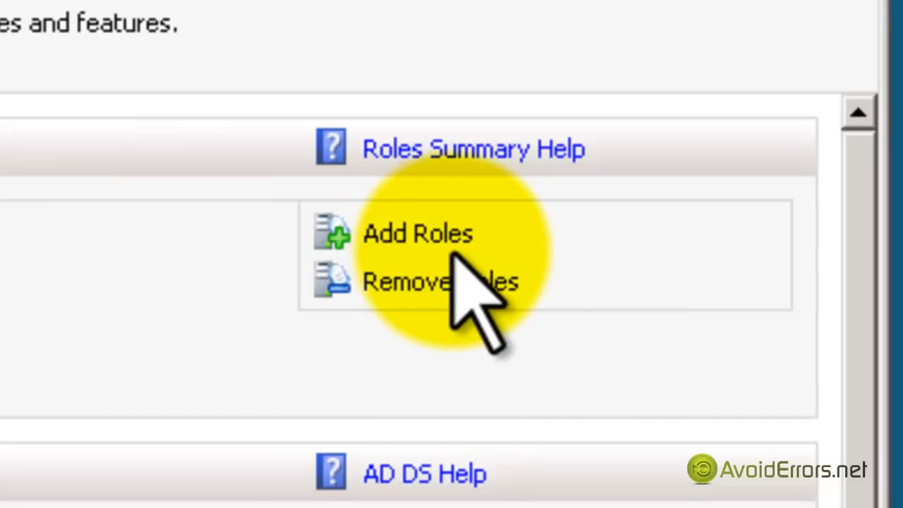
Step: Start Add Roles, choose Web Server (IIS) and accept its required features
left_click(415, 233)
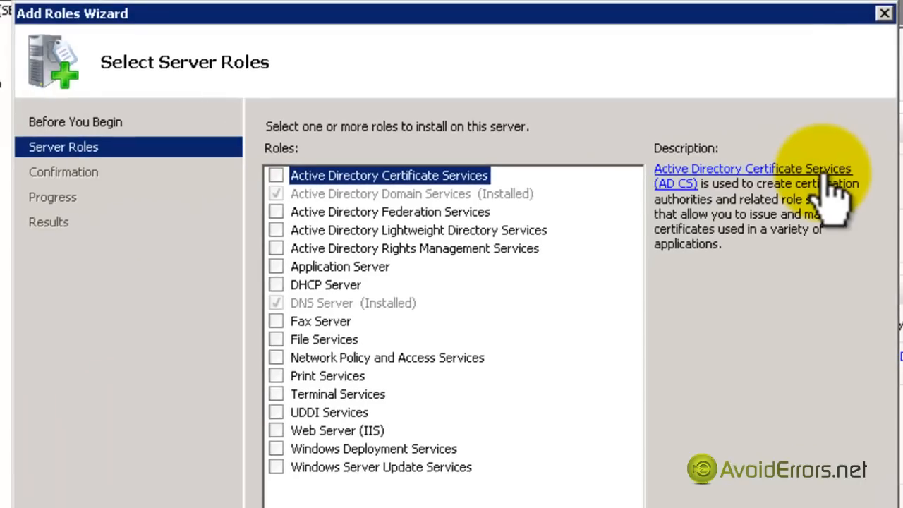
mouse_move(857, 306)
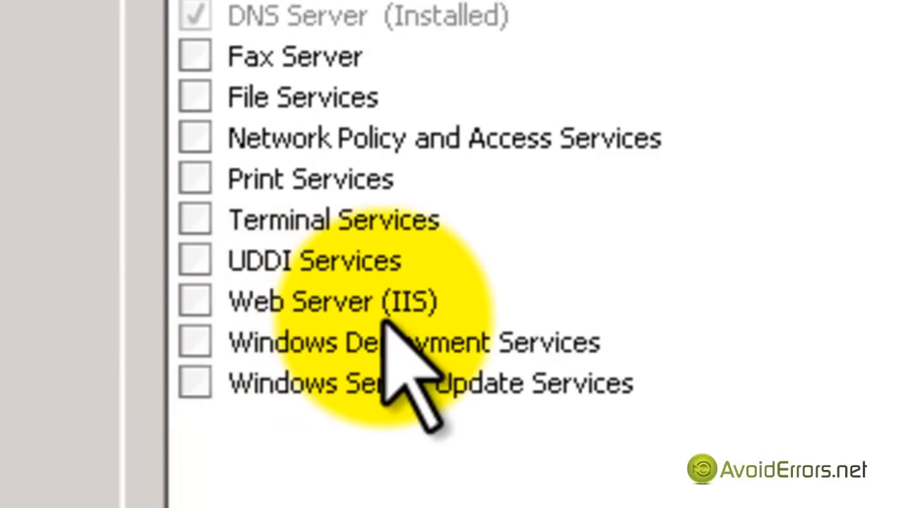
left_click(194, 299)
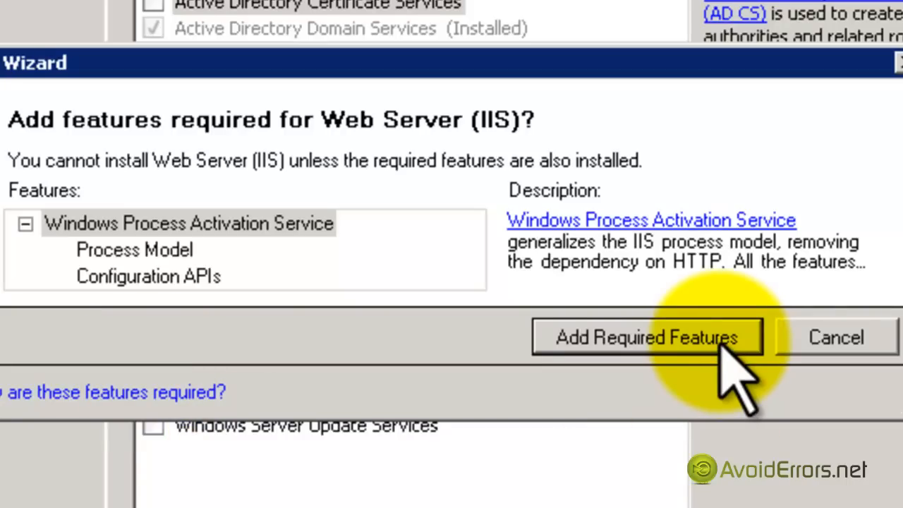
left_click(649, 337)
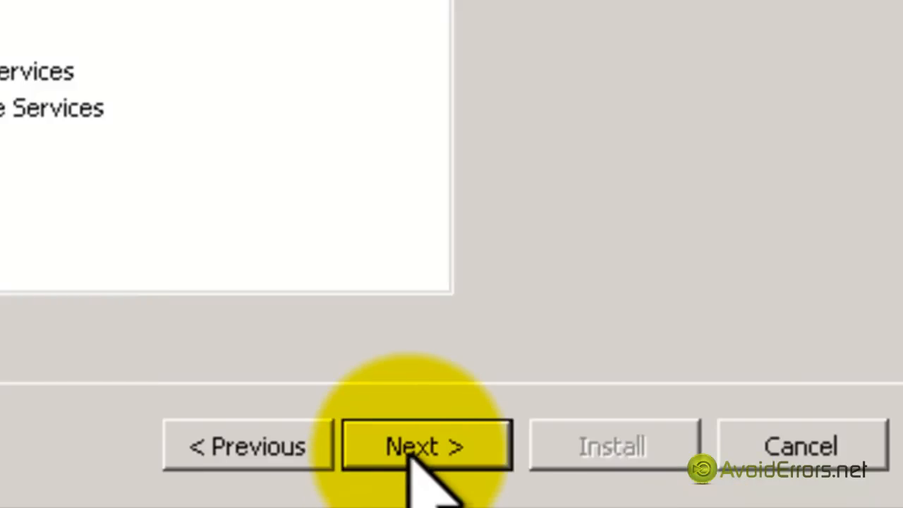
Step: Add FTP Publishing Service with its required IIS 6 Metabase Compatibility role service
left_click(422, 446)
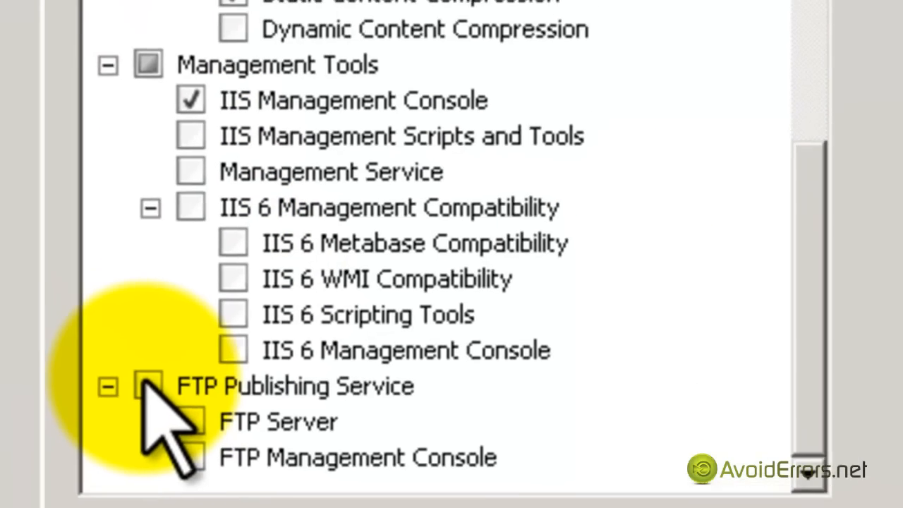
left_click(146, 387)
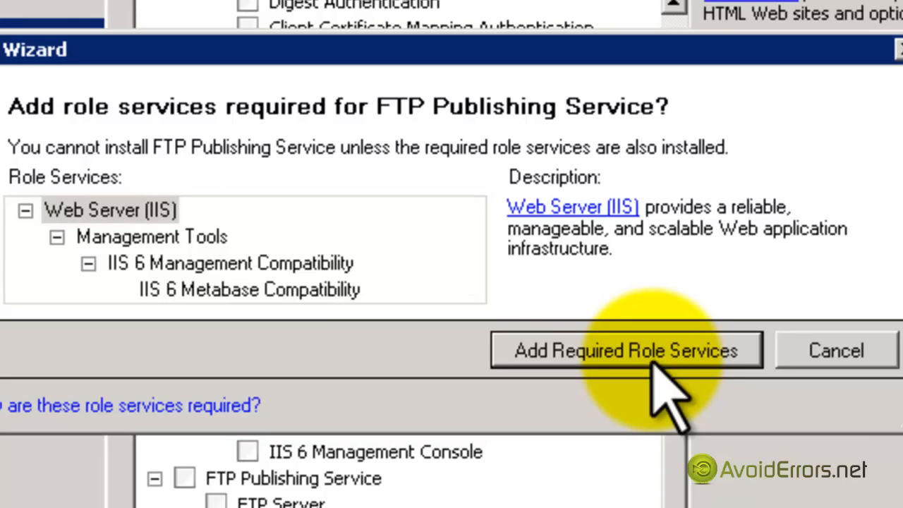
left_click(625, 350)
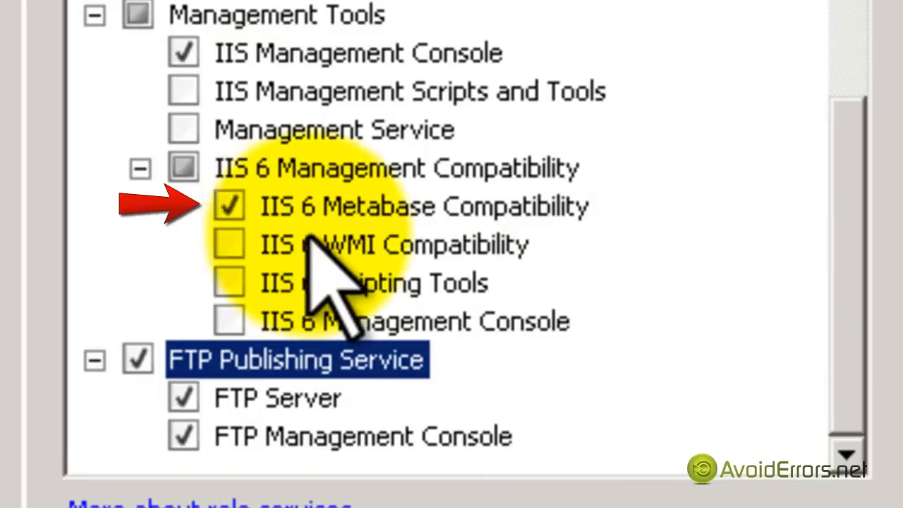
mouse_move(480, 268)
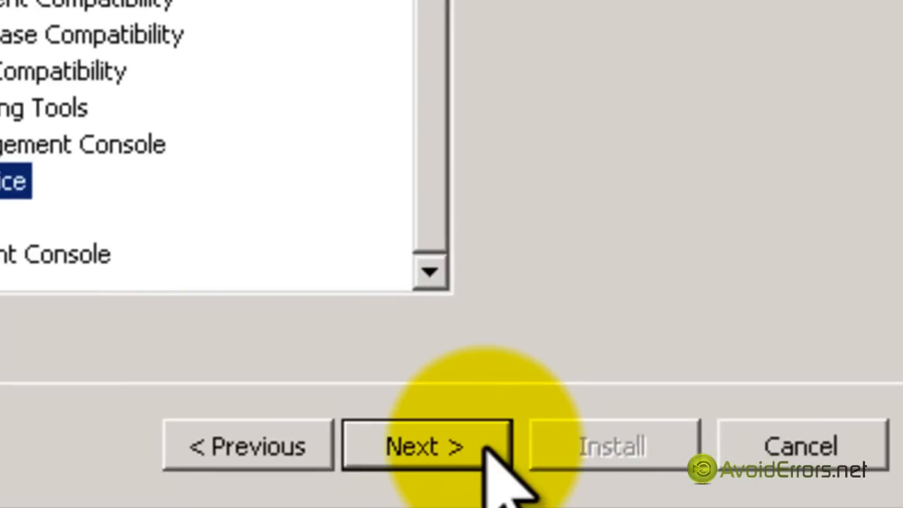
Step: Confirm and install Web Server (IIS) with FTP Publishing, then close the wizard
left_click(422, 446)
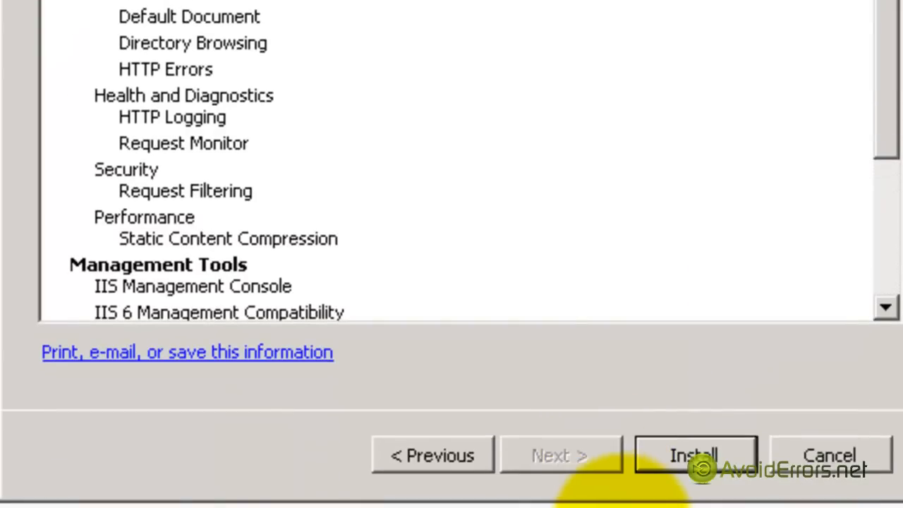
left_click(694, 455)
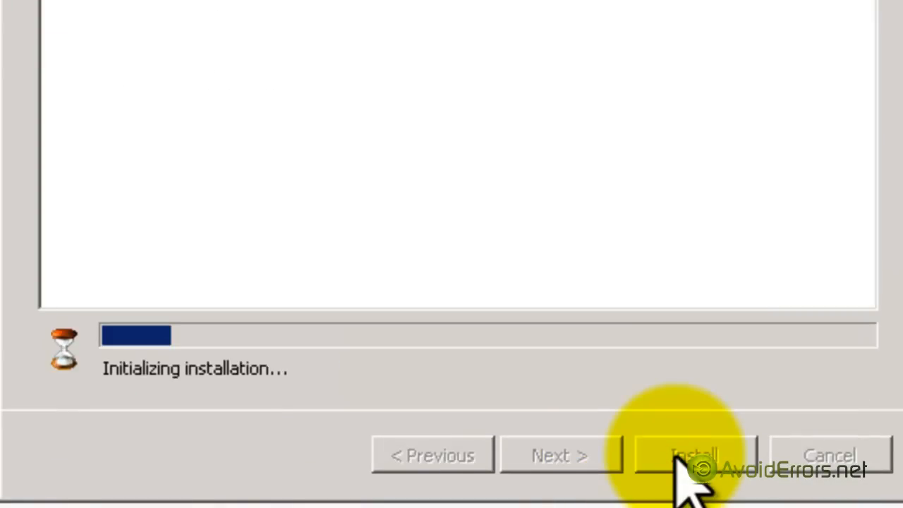
left_click(698, 454)
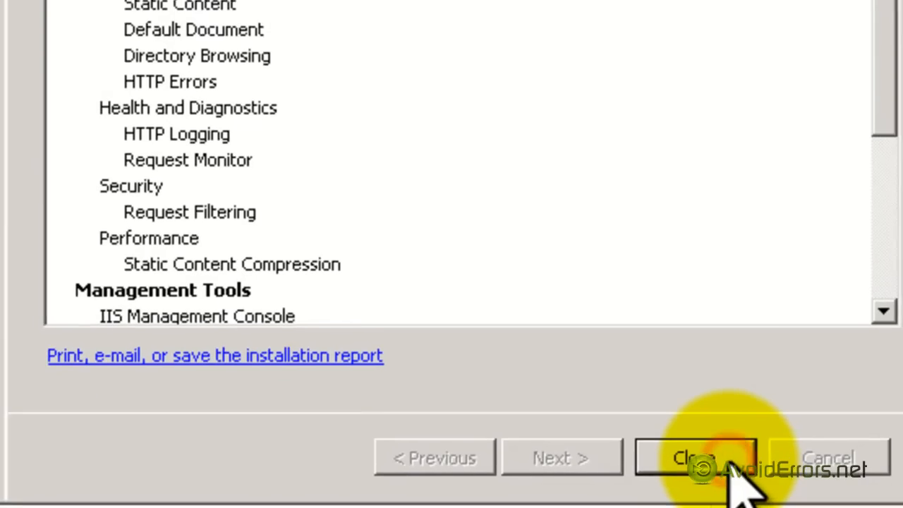
left_click(695, 456)
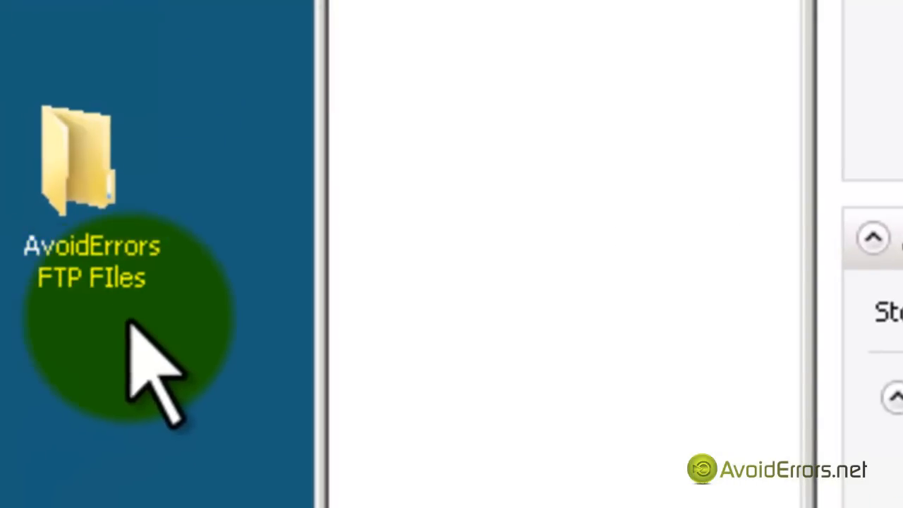
mouse_move(70, 353)
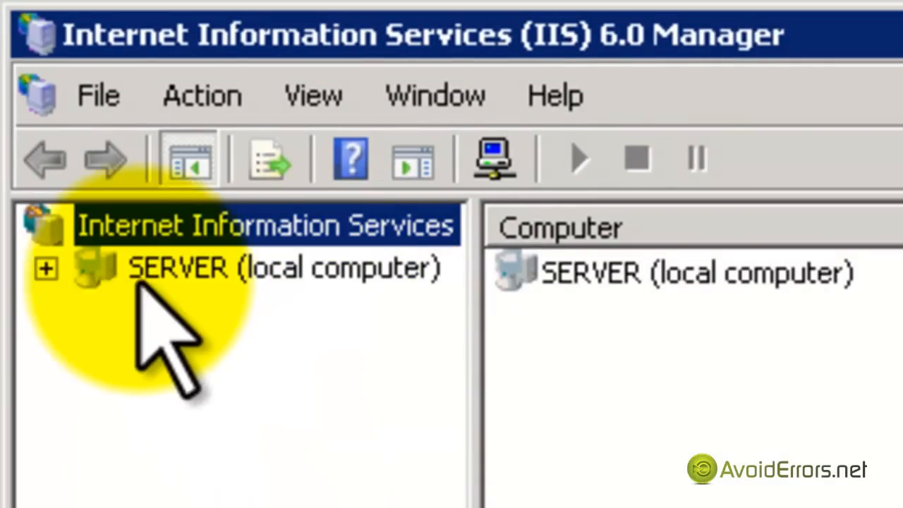
Step: Expand the local server's FTP Sites and launch the New FTP Site wizard
left_click(46, 268)
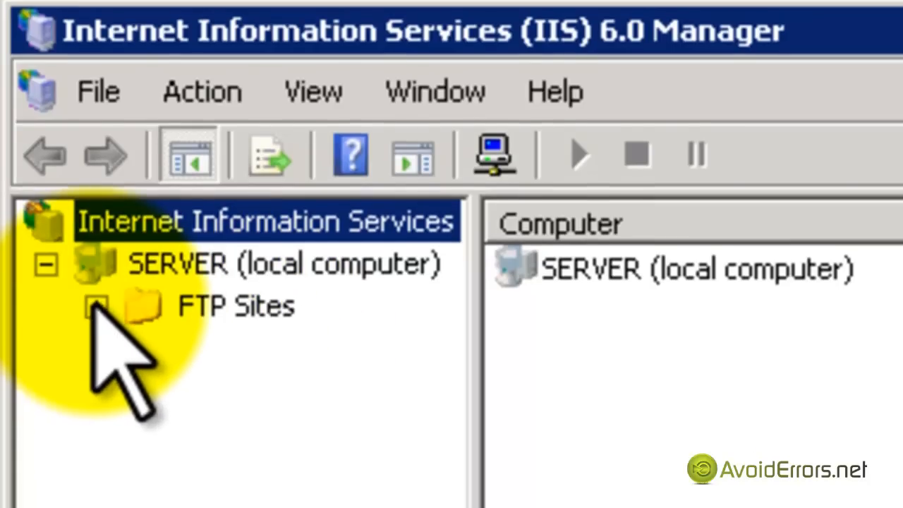
left_click(98, 309)
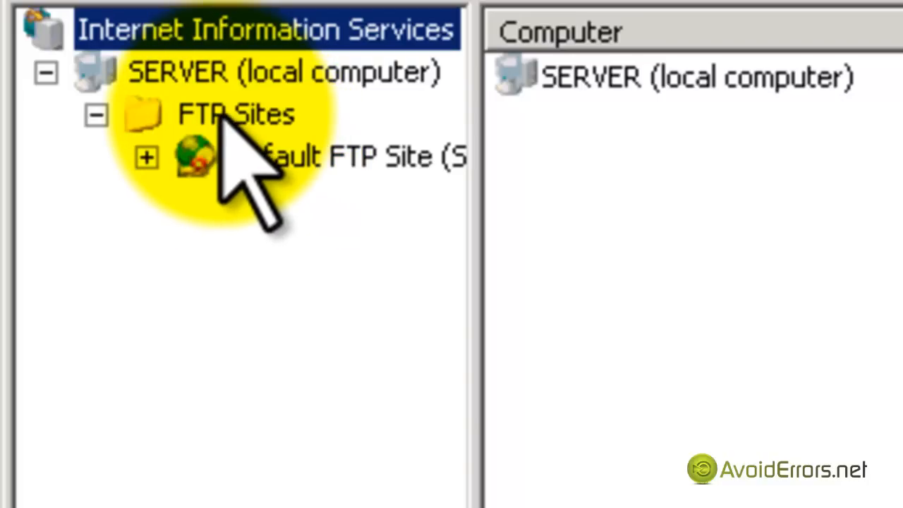
left_click(233, 113)
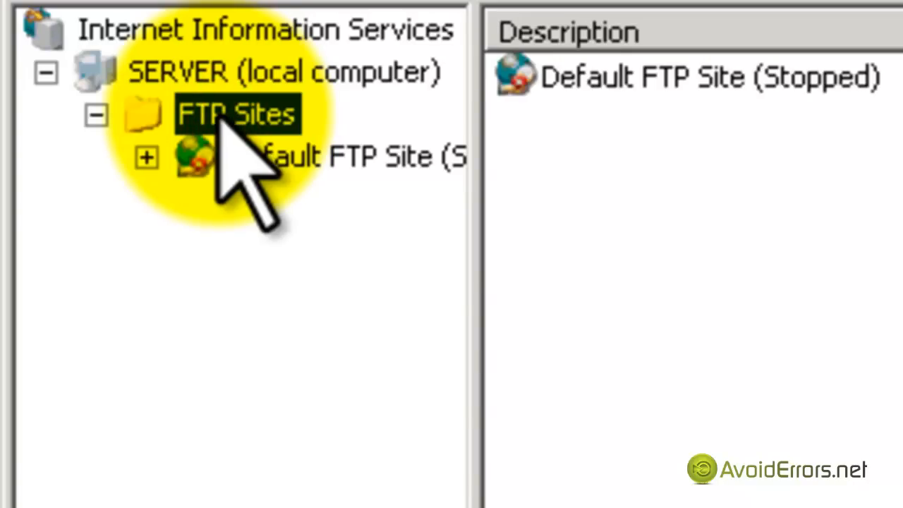
right_click(225, 112)
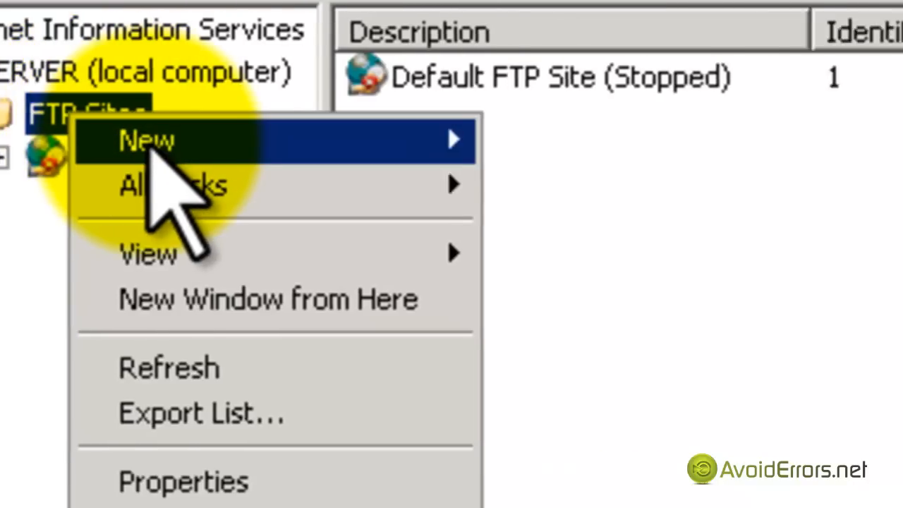
mouse_move(162, 141)
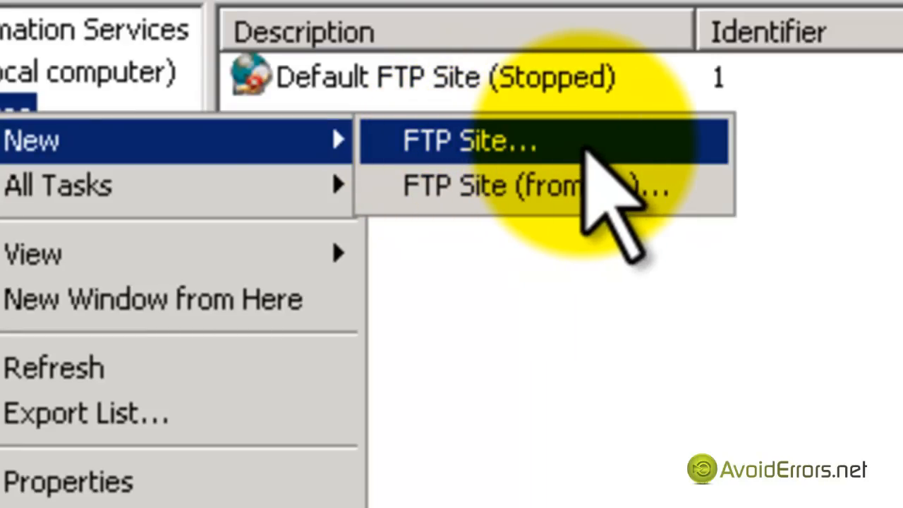
left_click(469, 141)
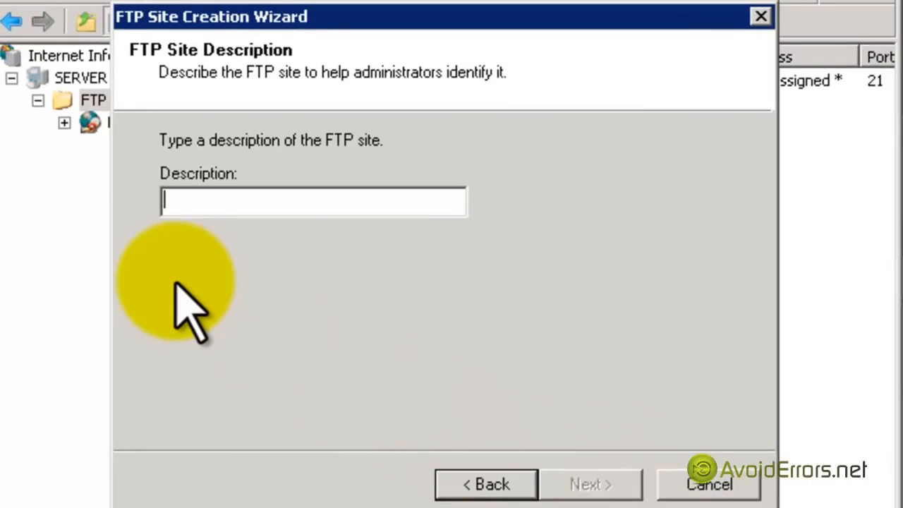
Step: Name the site AvoidErrors, keep All Unassigned on port 21, users unisolated
type("AvoidErrors")
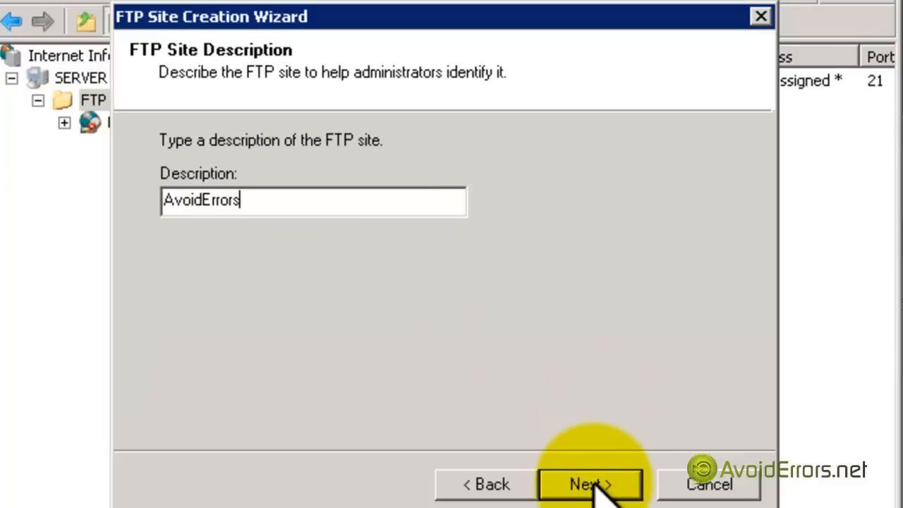
left_click(588, 485)
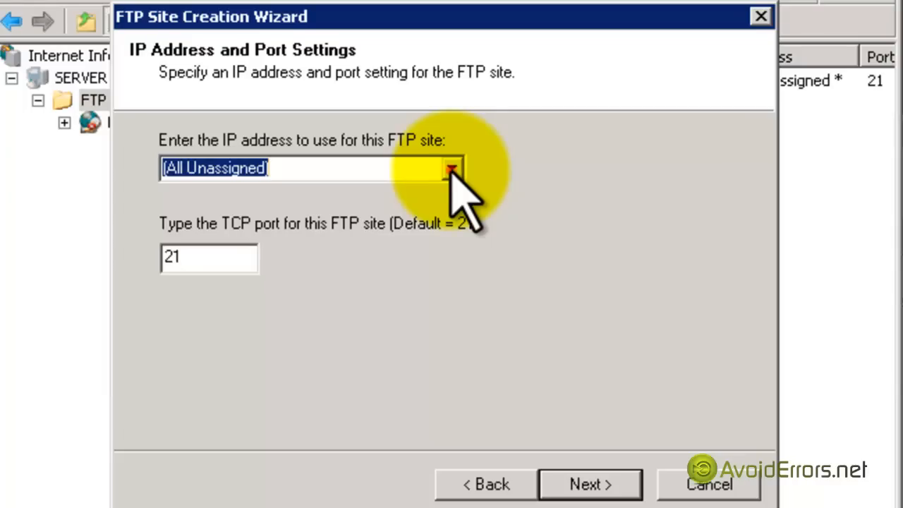
left_click(447, 168)
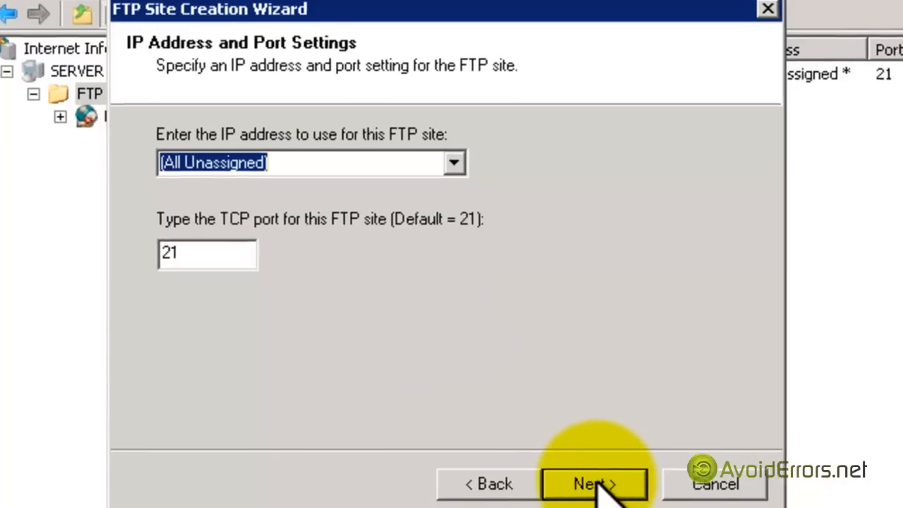
left_click(592, 484)
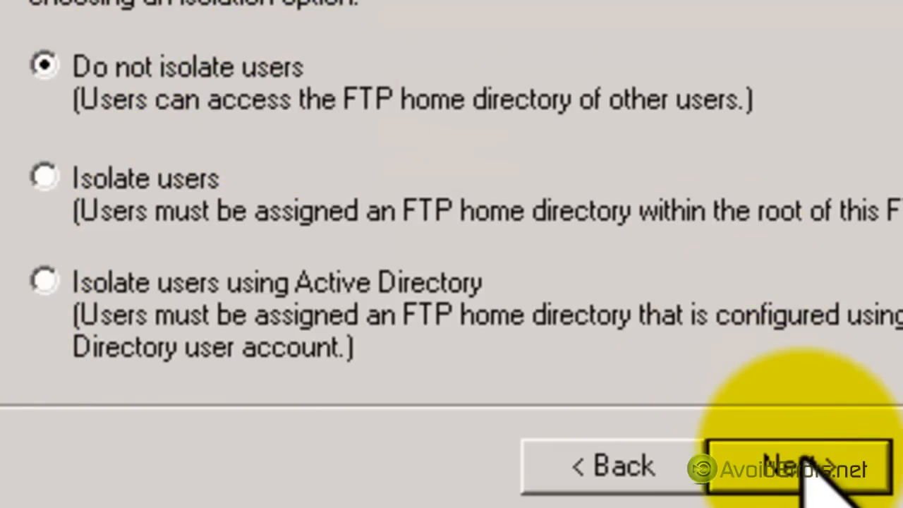
left_click(790, 462)
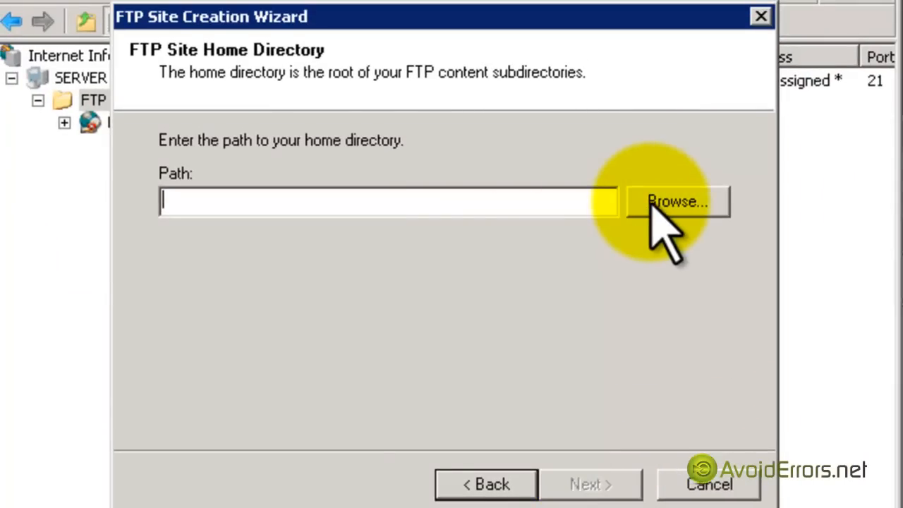
Step: Browse to the Administrator Desktop's AvoidErrors FTP FIles folder as home directory
left_click(676, 201)
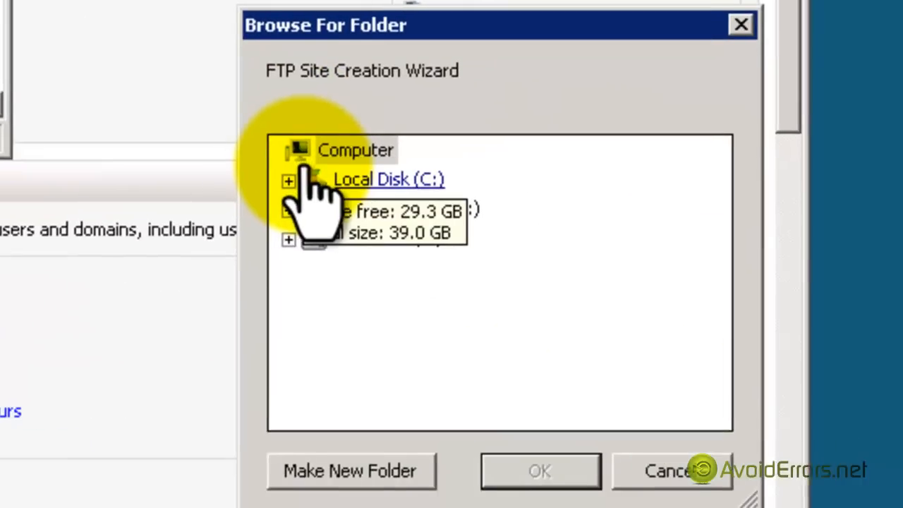
left_click(290, 179)
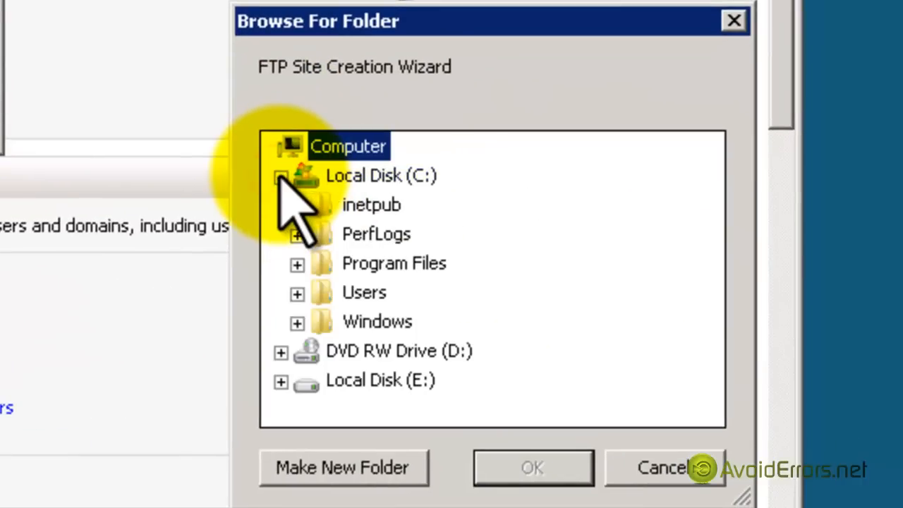
left_click(361, 292)
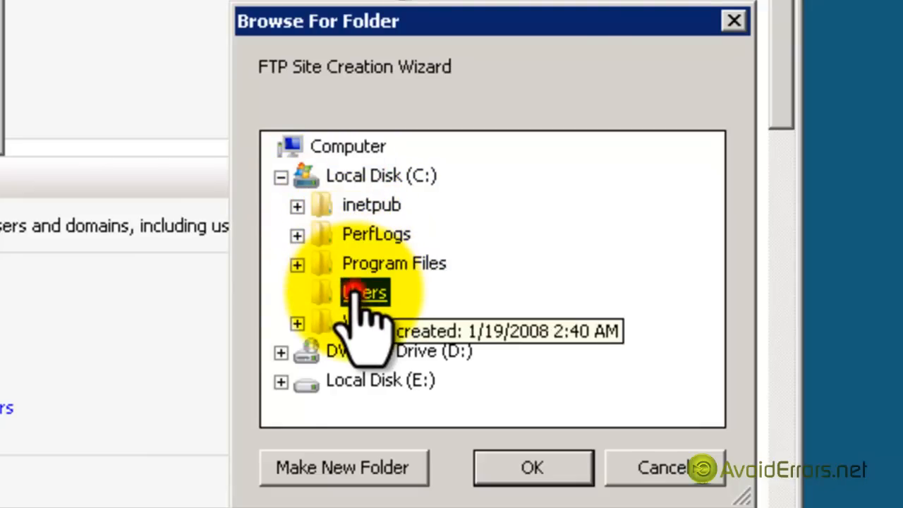
double_click(356, 292)
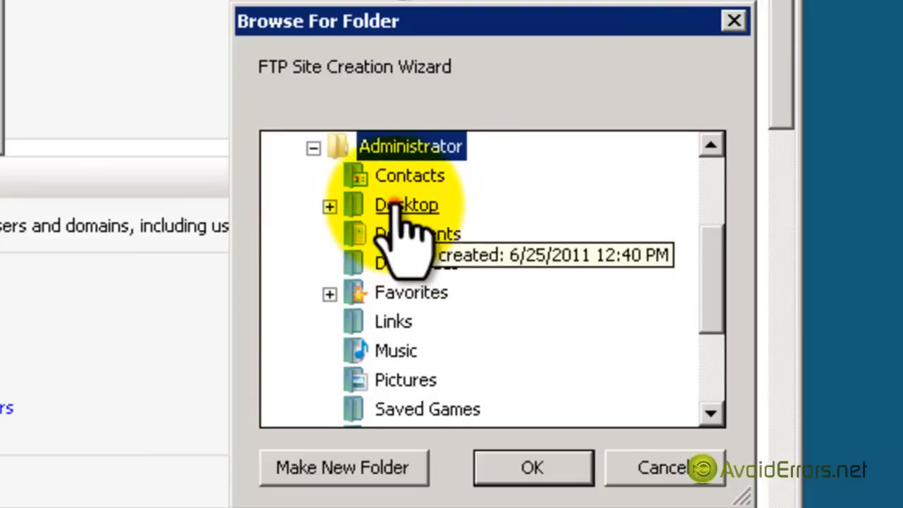
left_click(330, 205)
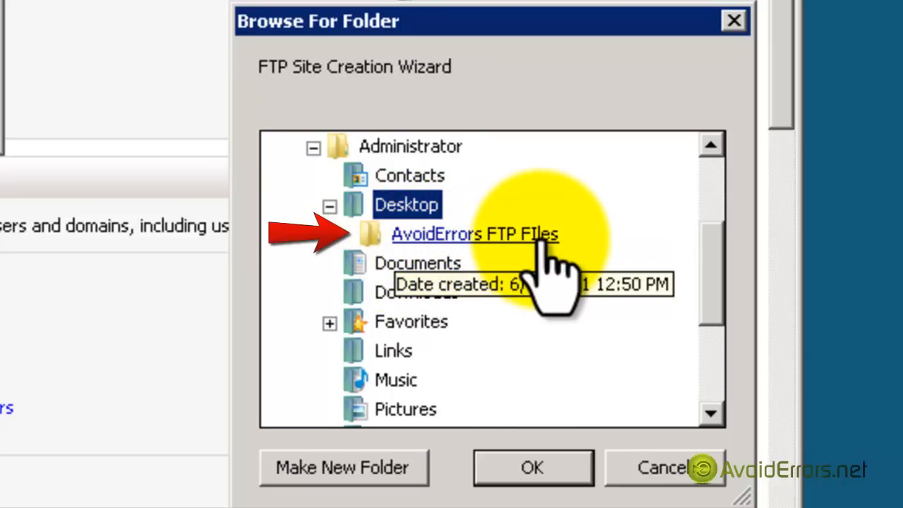
left_click(532, 467)
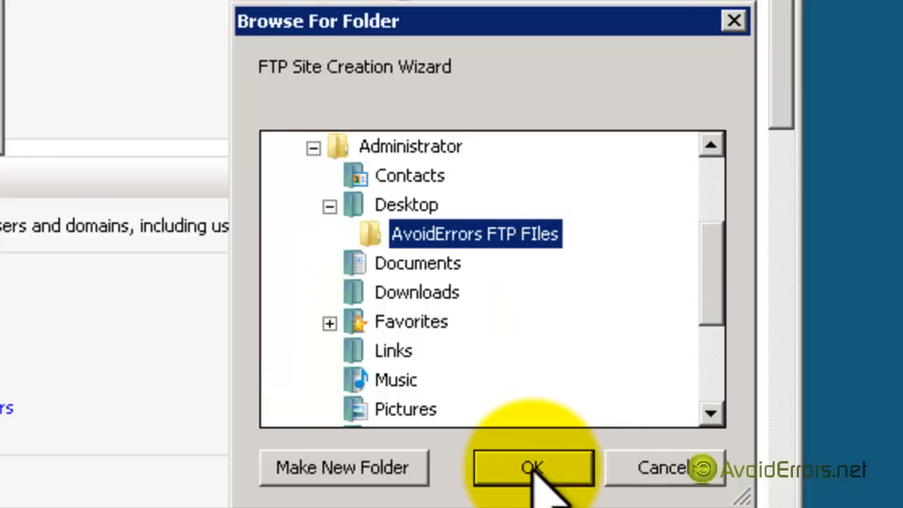
left_click(531, 466)
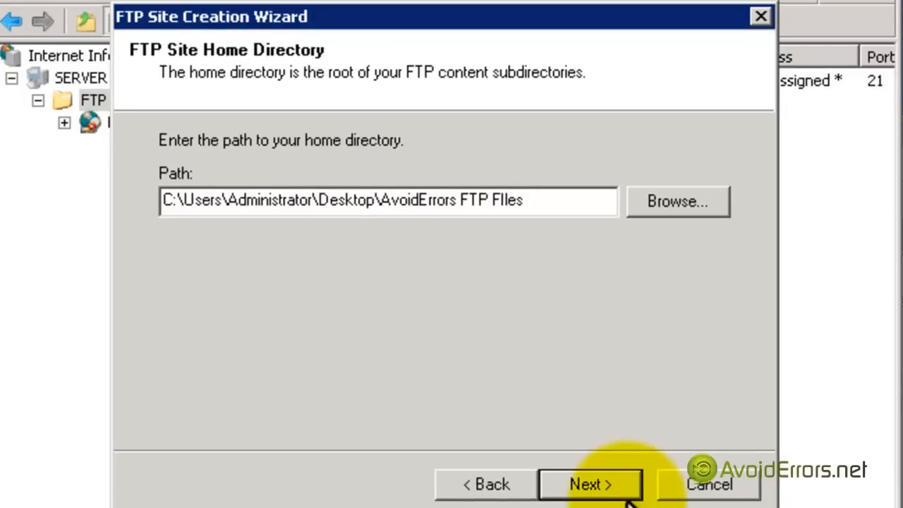
Step: Accept the home path and read-only access, and finish creating the site
left_click(587, 484)
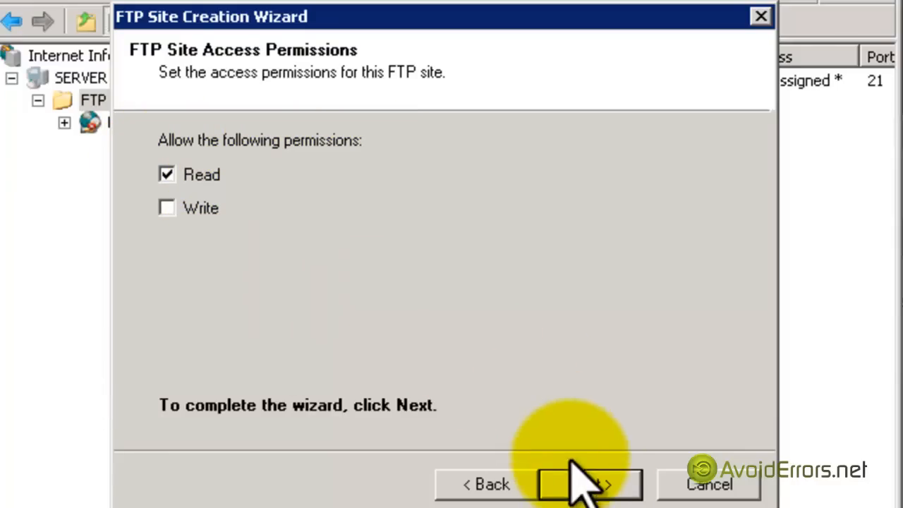
left_click(585, 484)
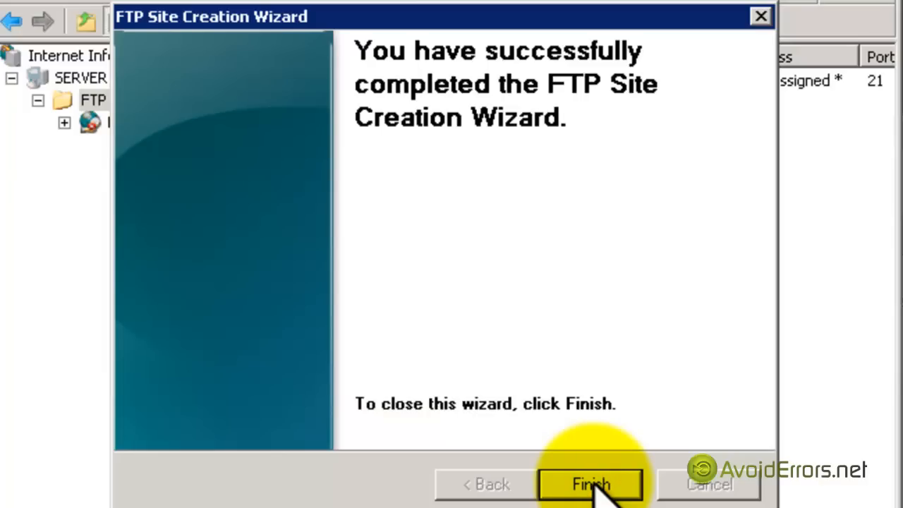
left_click(586, 484)
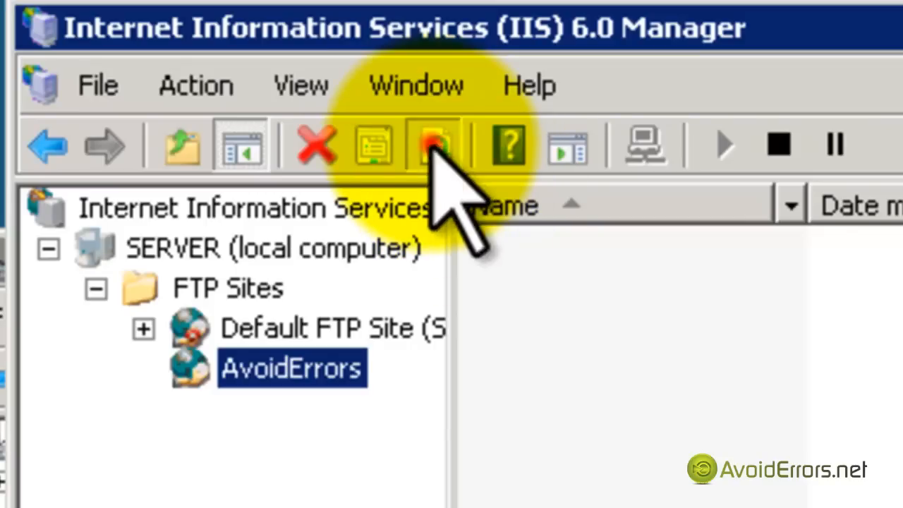
Step: Start the AvoidErrors FTP site from the toolbar
left_click(429, 145)
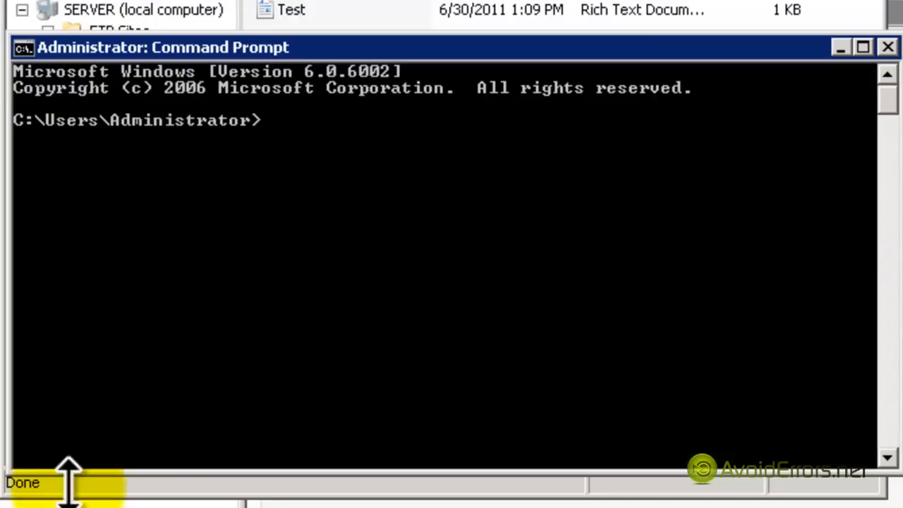
mouse_move(307, 226)
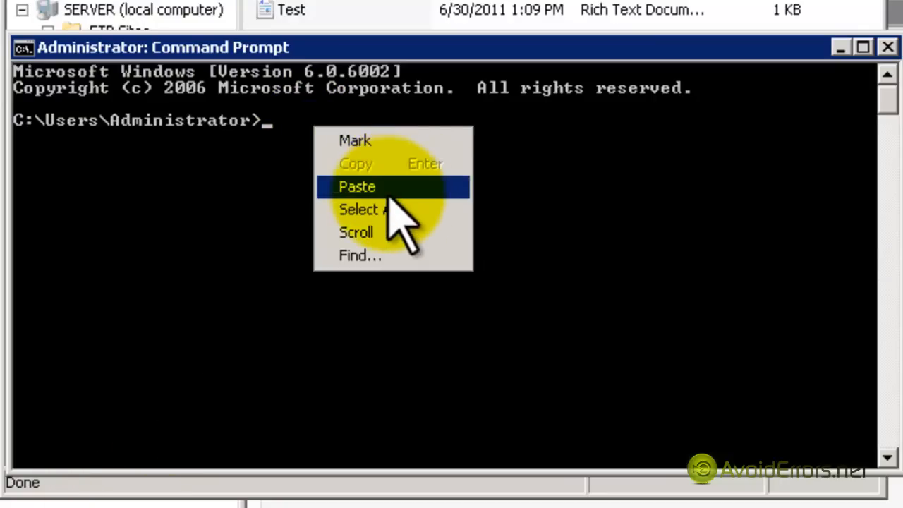
Step: Run the netsh commands adding a TCP port 21 FTP rule and enabling StatefulFtp
left_click(357, 186)
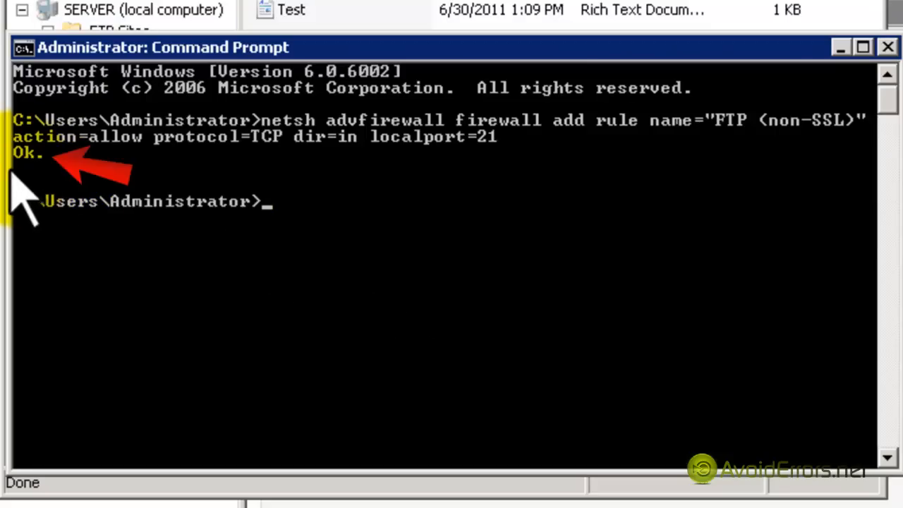
mouse_move(39, 197)
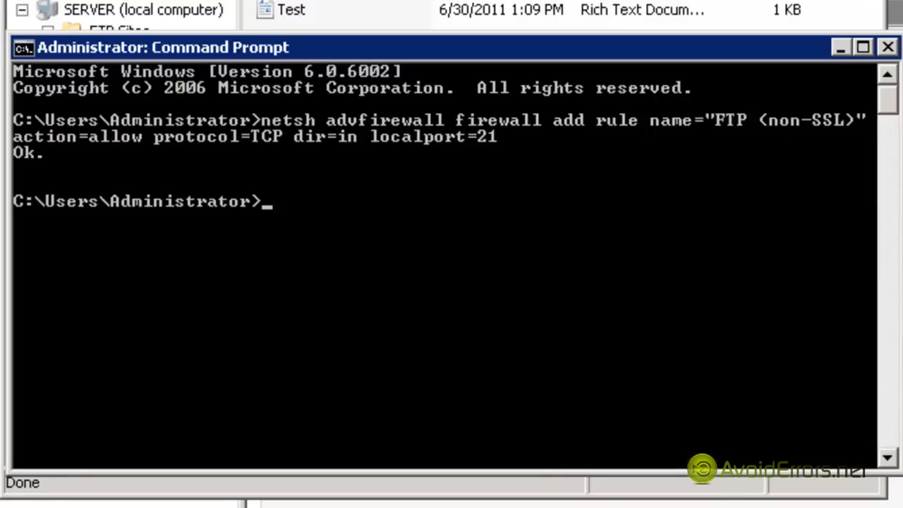
mouse_move(412, 328)
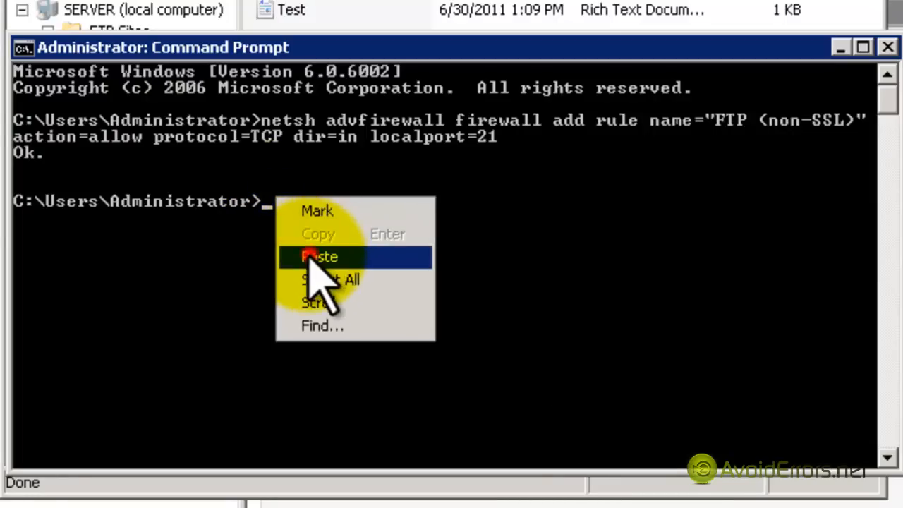
left_click(320, 257)
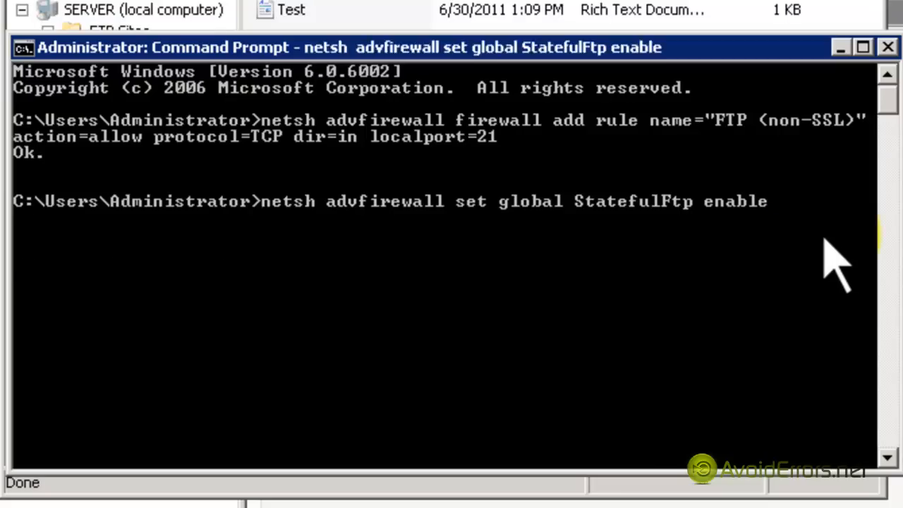
key("enter")
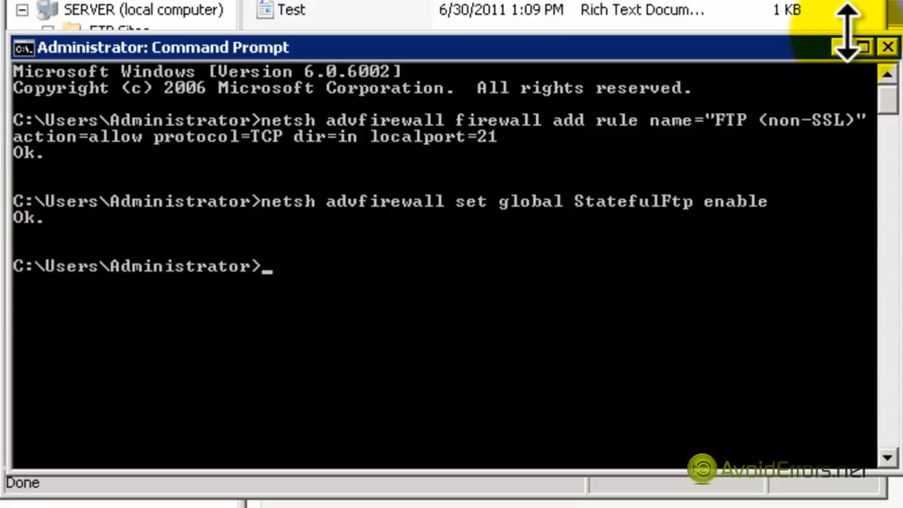
mouse_move(888, 77)
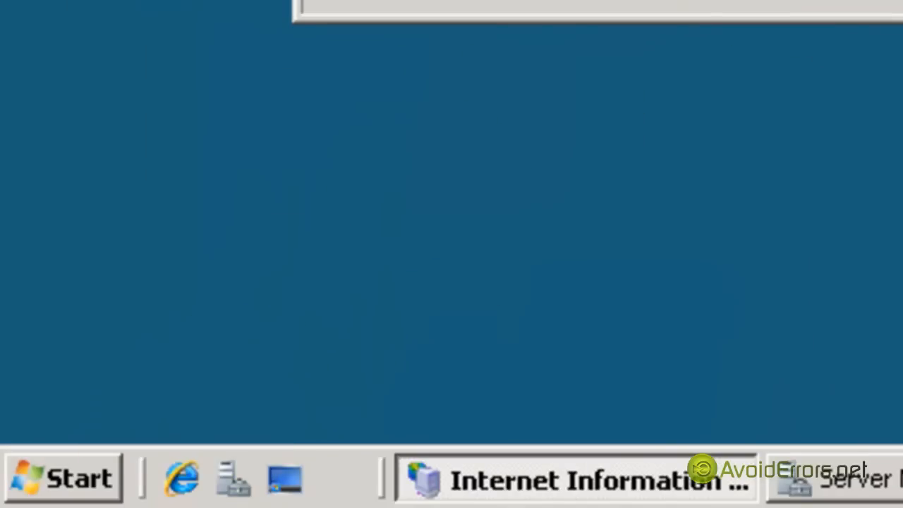
Step: Review Windows Firewall's allowed programs list in Control Panel, then cancel without changes
left_click(63, 478)
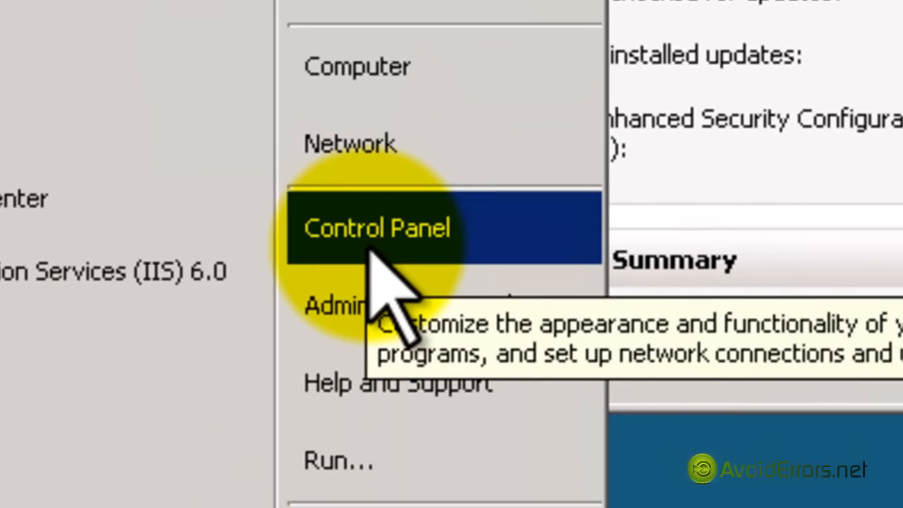
left_click(378, 227)
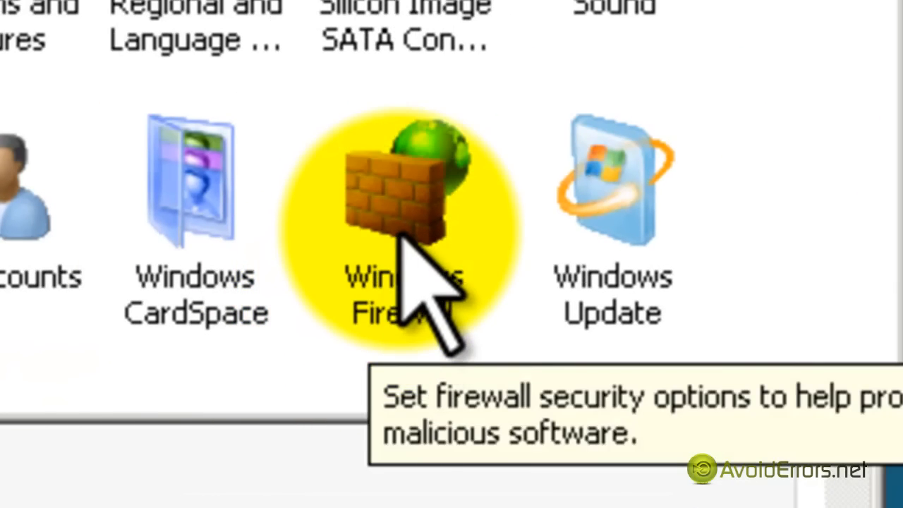
double_click(392, 184)
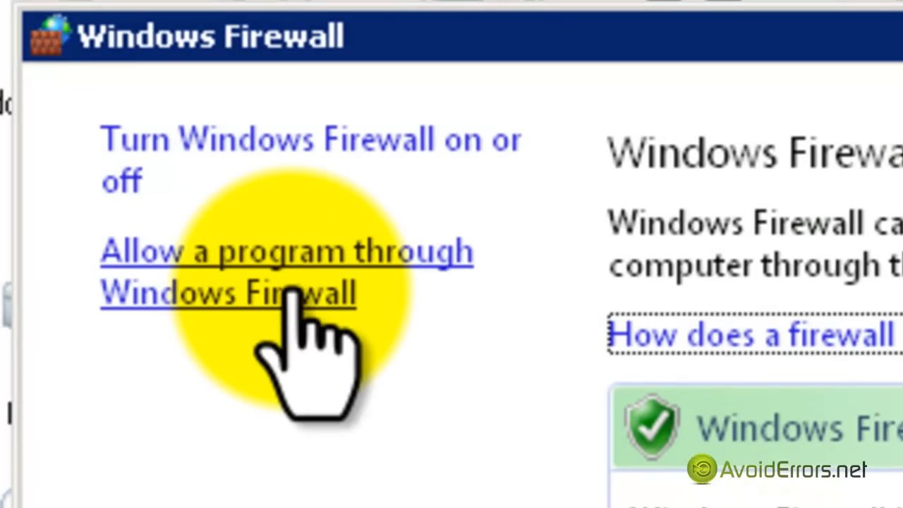
left_click(230, 293)
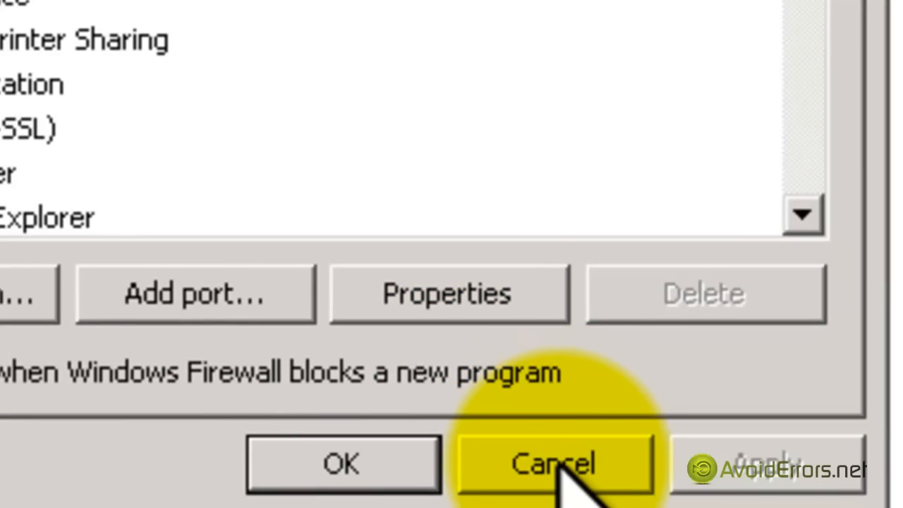
left_click(553, 463)
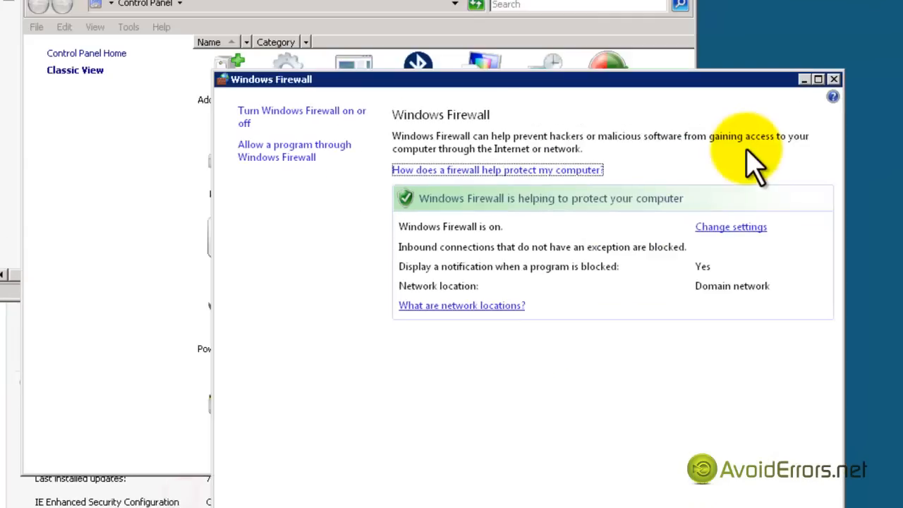
left_click(832, 79)
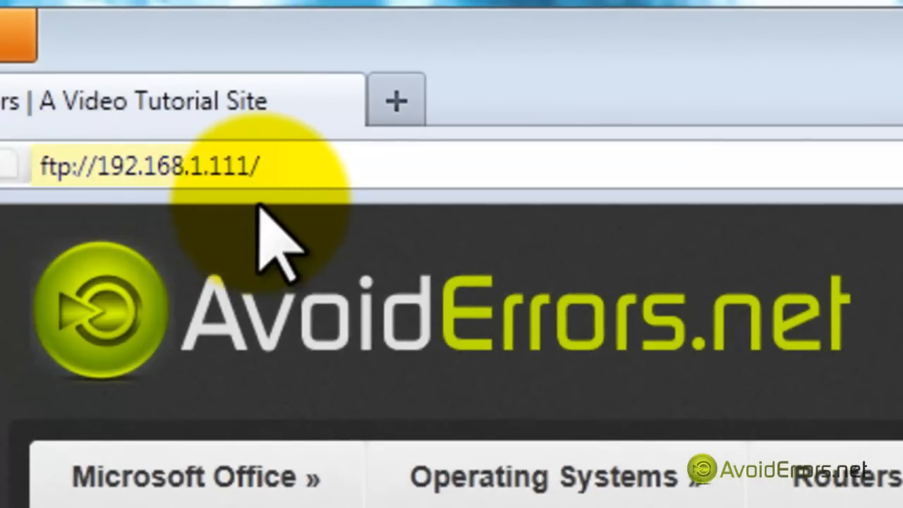
mouse_move(300, 243)
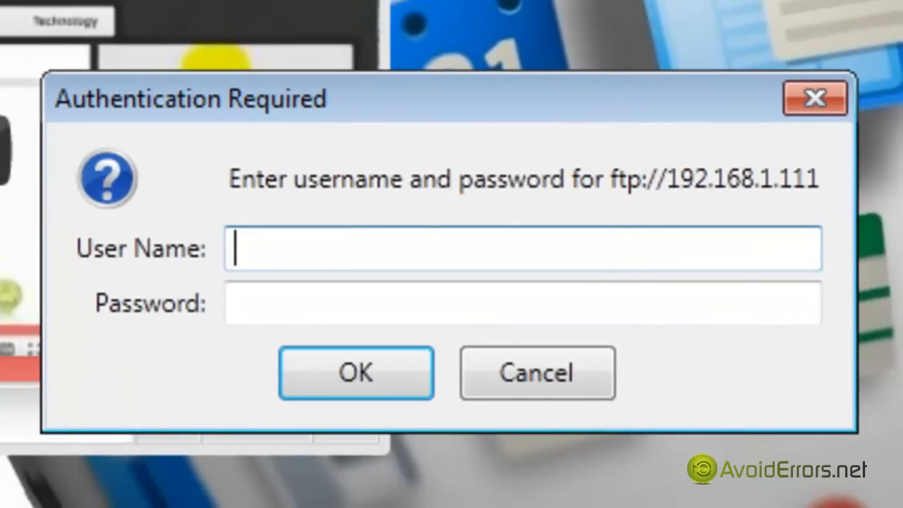
Step: Log in to ftp://192.168.1.111 as administrator and choose Save File for Test.rtf
type("administrator")
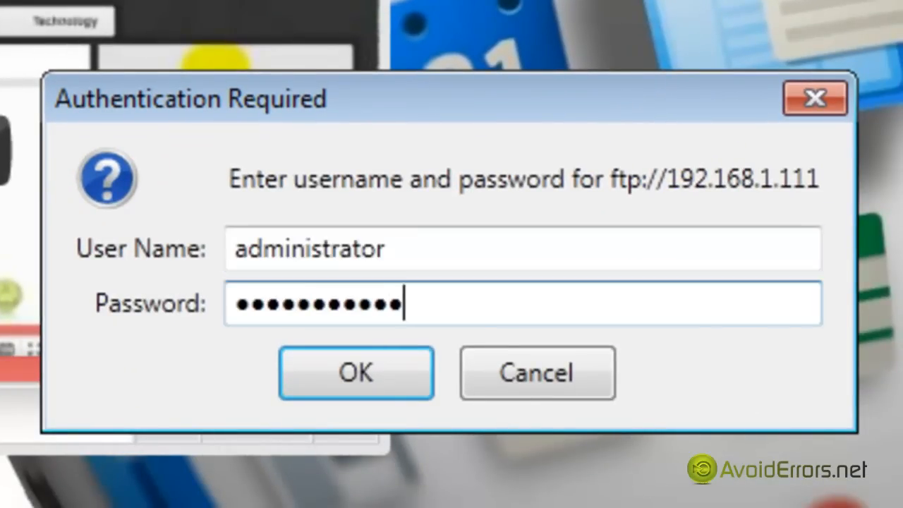
left_click(357, 374)
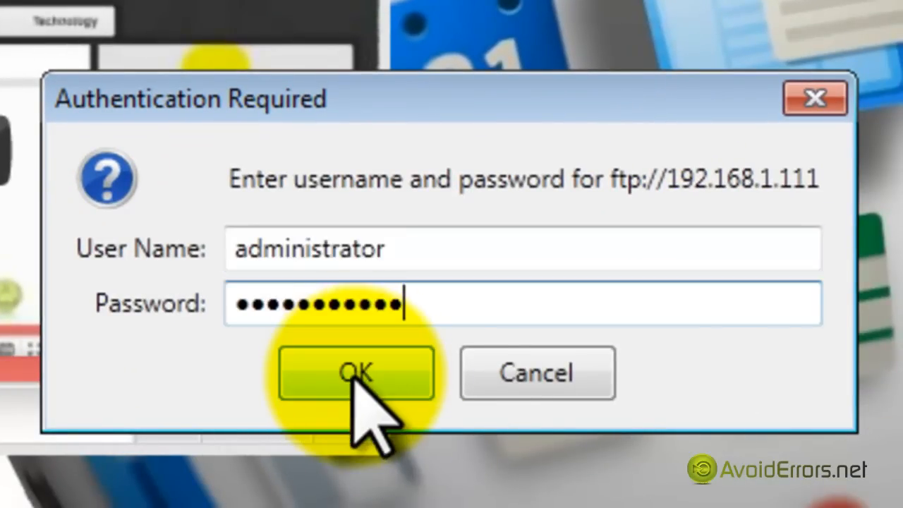
left_click(357, 374)
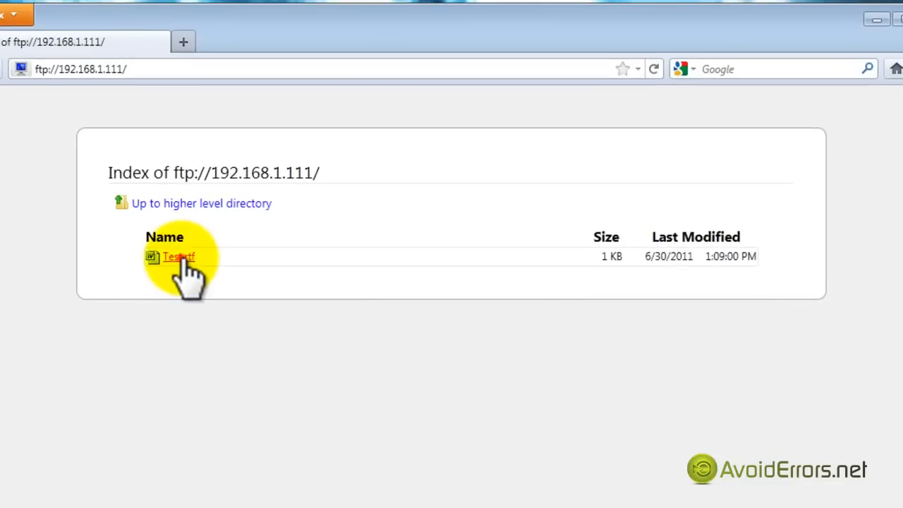
left_click(178, 257)
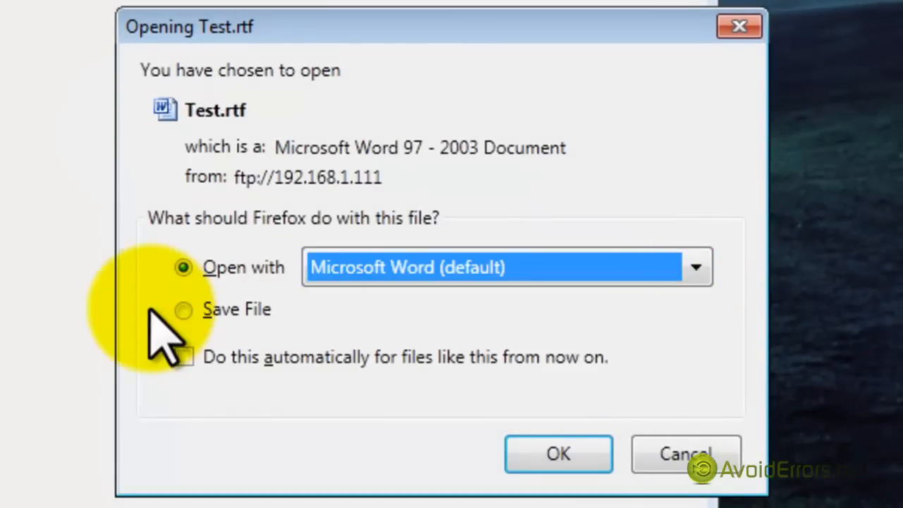
left_click(183, 310)
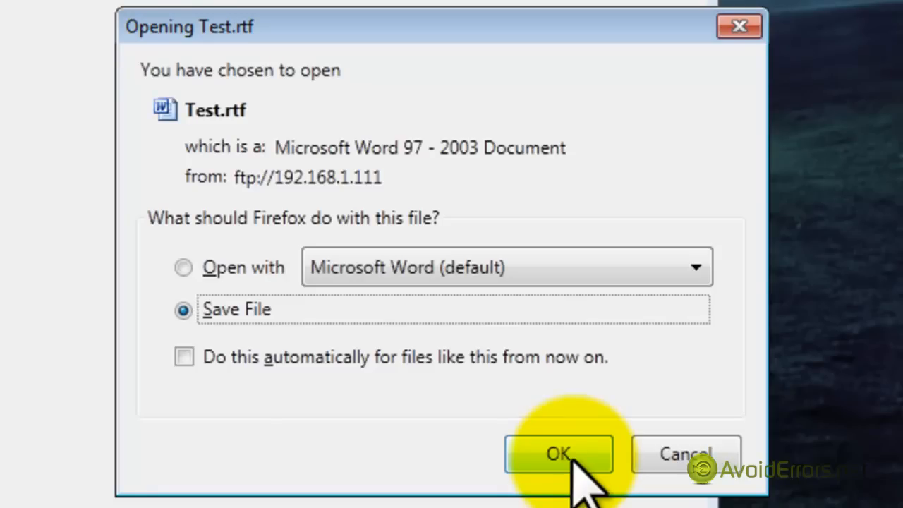
left_click(559, 453)
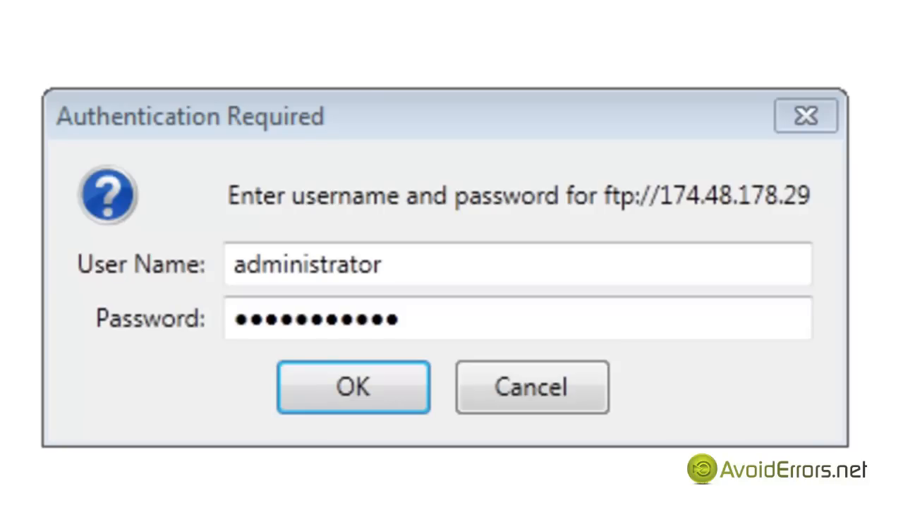
left_click(354, 388)
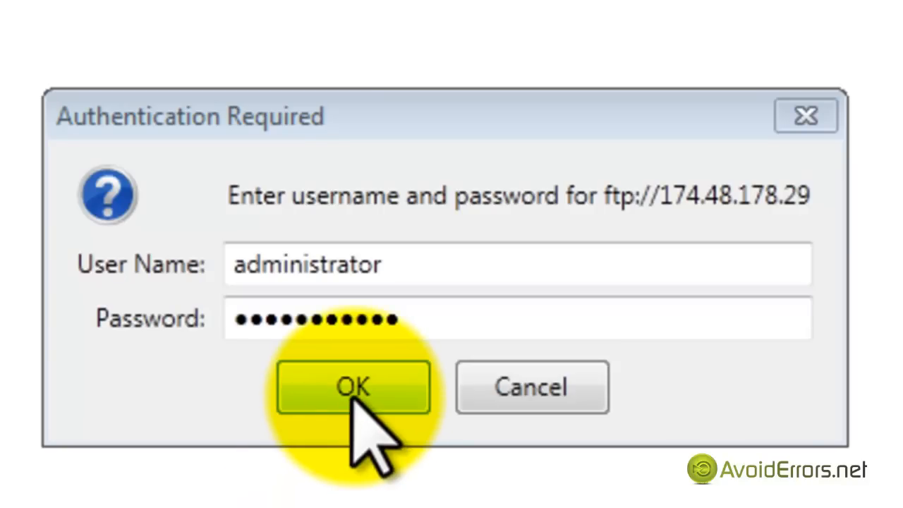
left_click(354, 388)
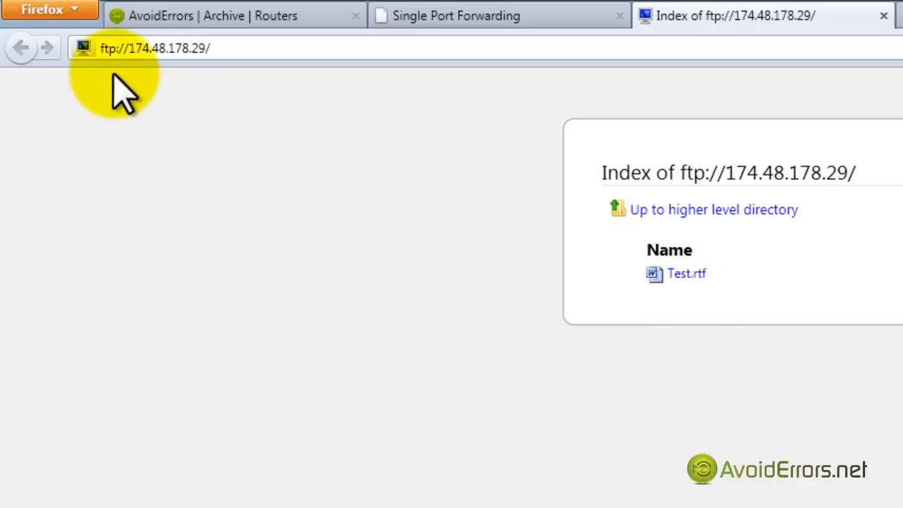
mouse_move(208, 95)
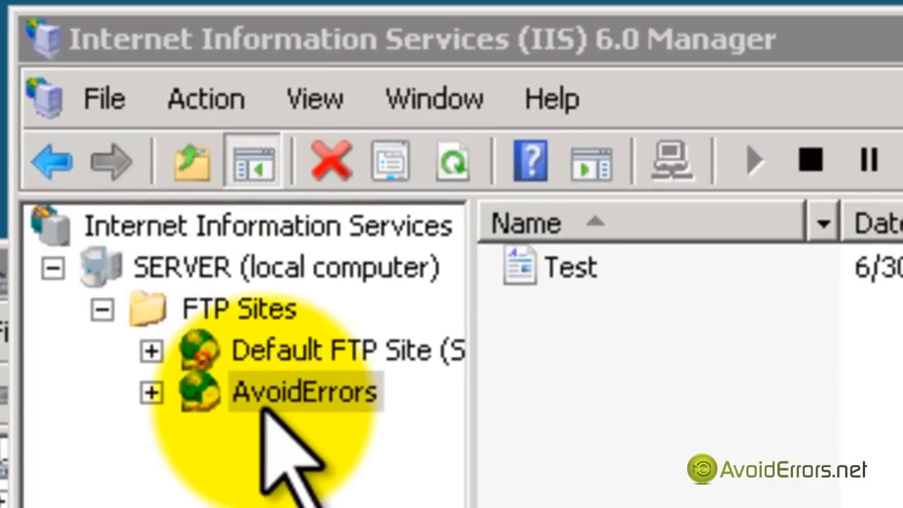
Step: Open Current Sessions from the AvoidErrors site properties to show administrator connected from 192.168.1.1
right_click(303, 392)
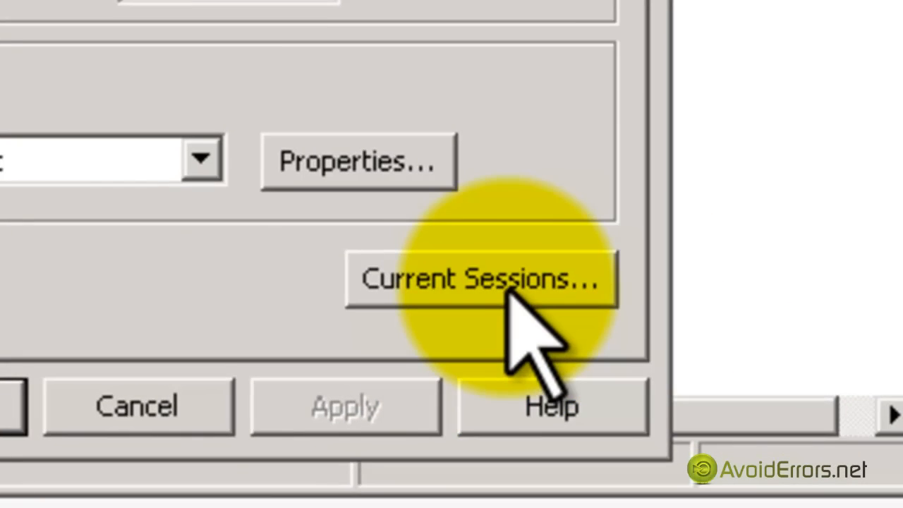
left_click(482, 279)
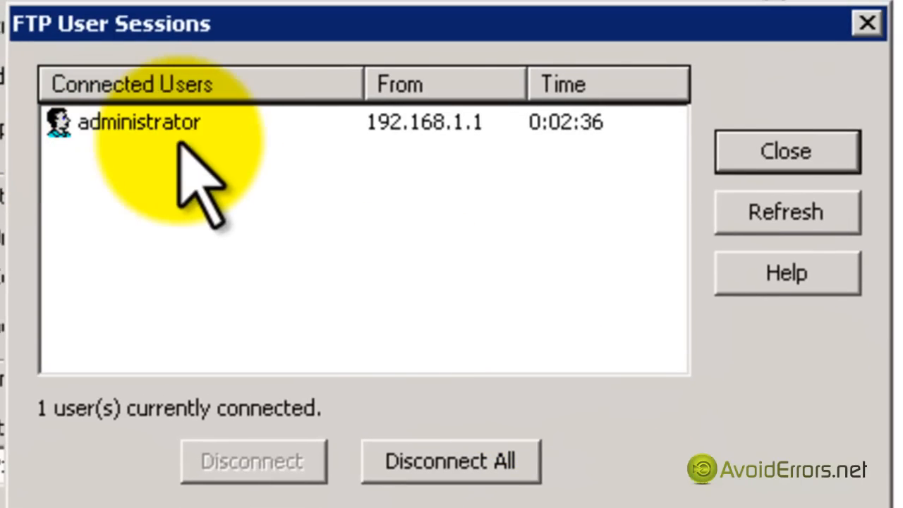
mouse_move(103, 162)
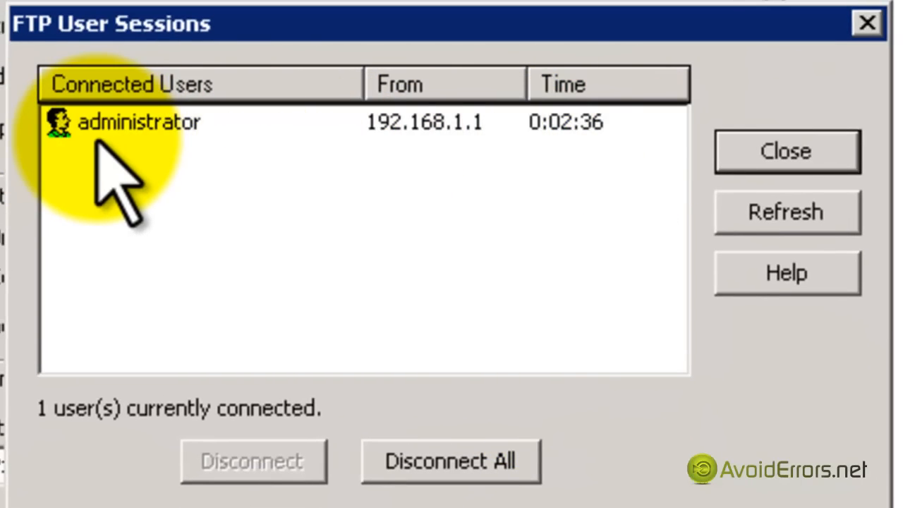